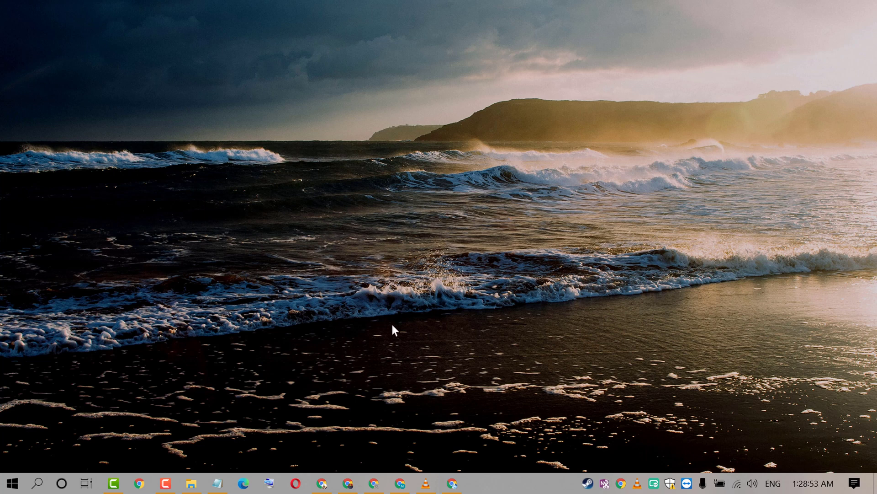
{"action": "mouse_move", "coordinate": [220, 486]}
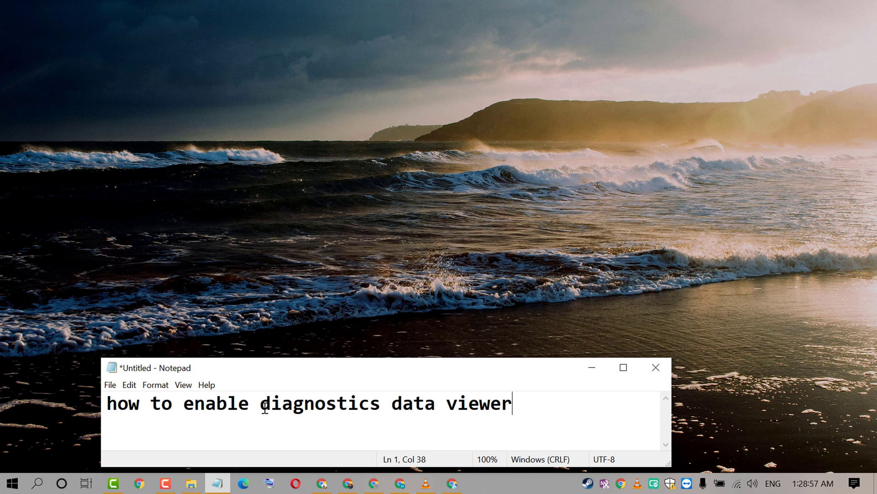
{"action": "mouse_move", "coordinate": [610, 387]}
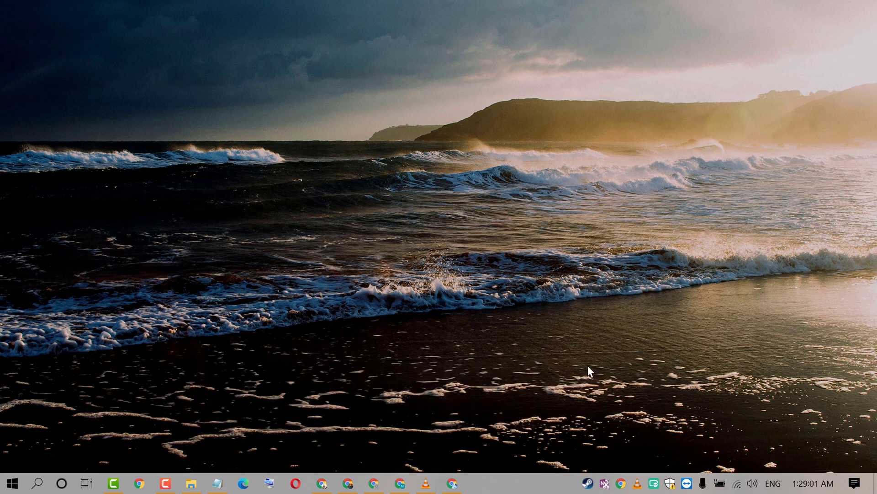
{"action": "mouse_move", "coordinate": [3, 443]}
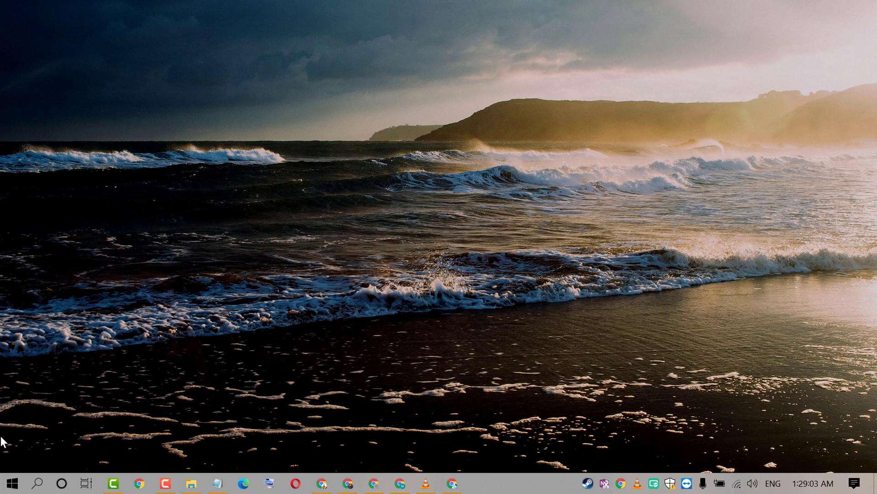
Reach the Windows Settings home page from the Start menu
{"action": "left_click", "coordinate": [15, 482]}
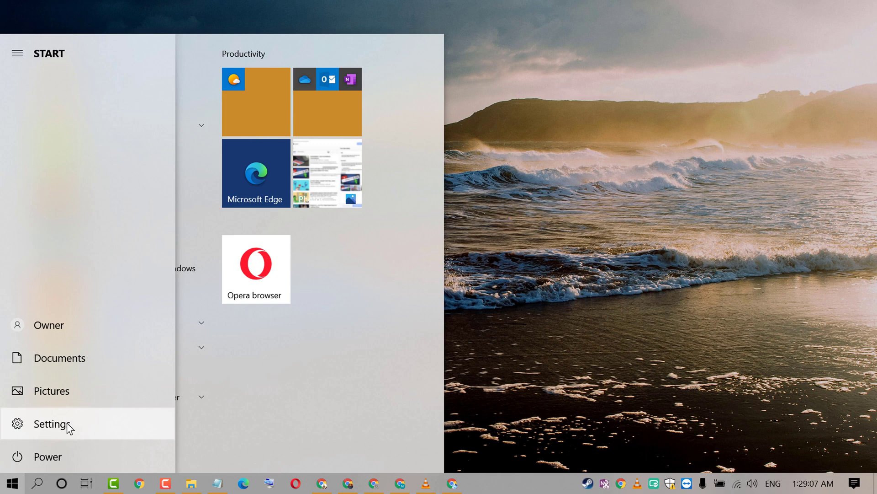
{"action": "left_click", "coordinate": [49, 423]}
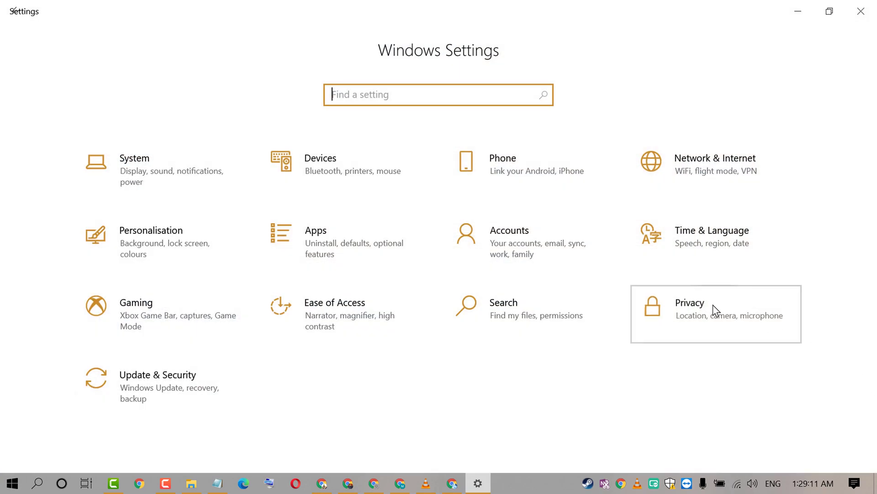
Switch View diagnostic data to On under Privacy > Diagnostics & feedback
{"action": "left_click", "coordinate": [713, 313]}
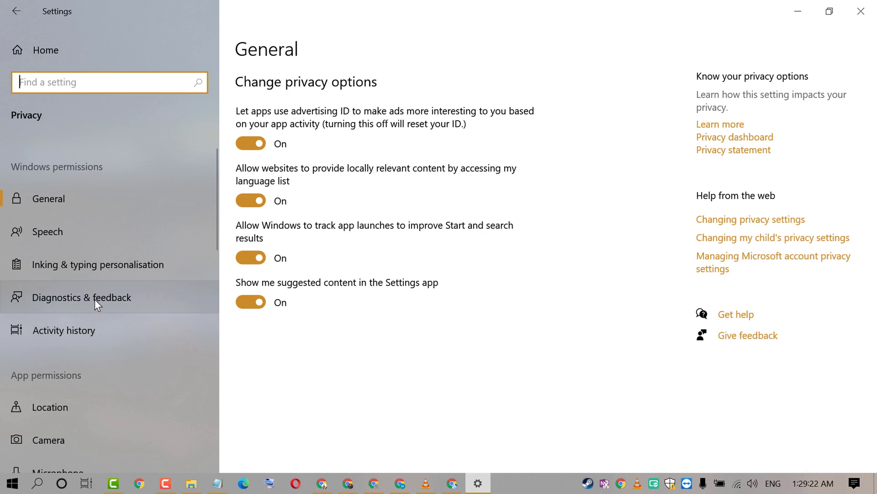
{"action": "left_click", "coordinate": [81, 298]}
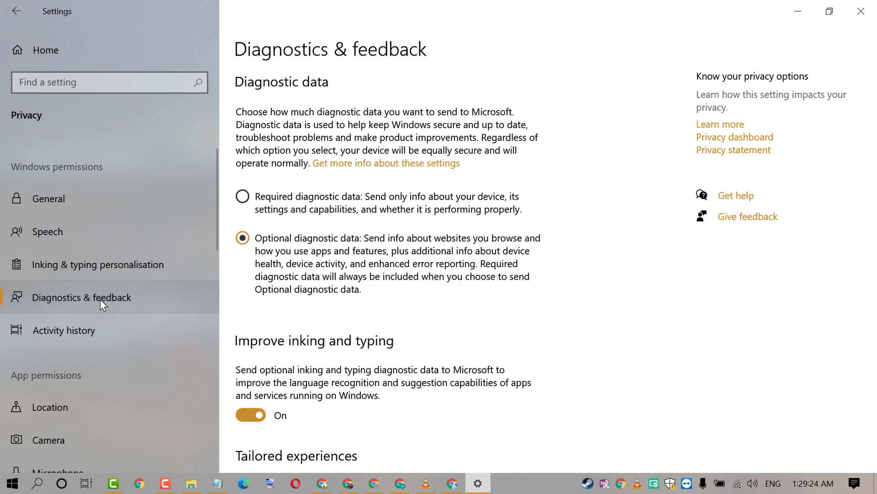
{"action": "scroll", "scroll_direction": "down", "scroll_amount": 3}
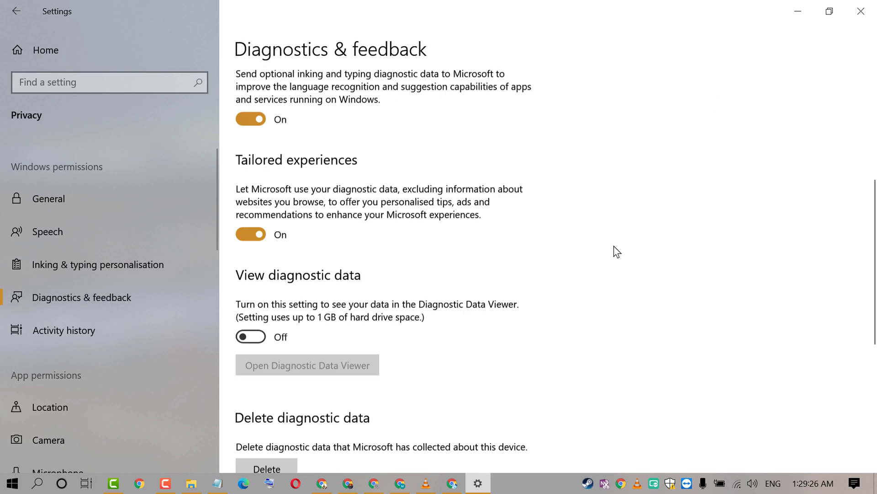
{"action": "scroll", "scroll_direction": "down", "scroll_amount": 3}
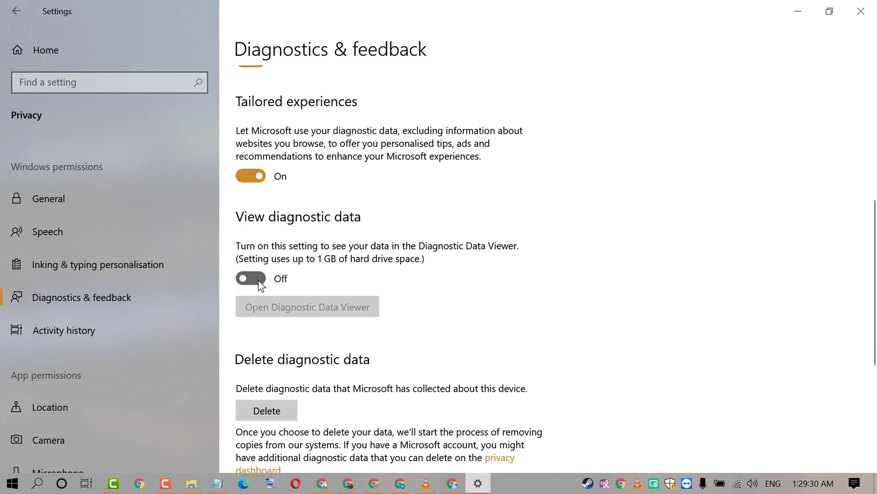
{"action": "left_click", "coordinate": [251, 278]}
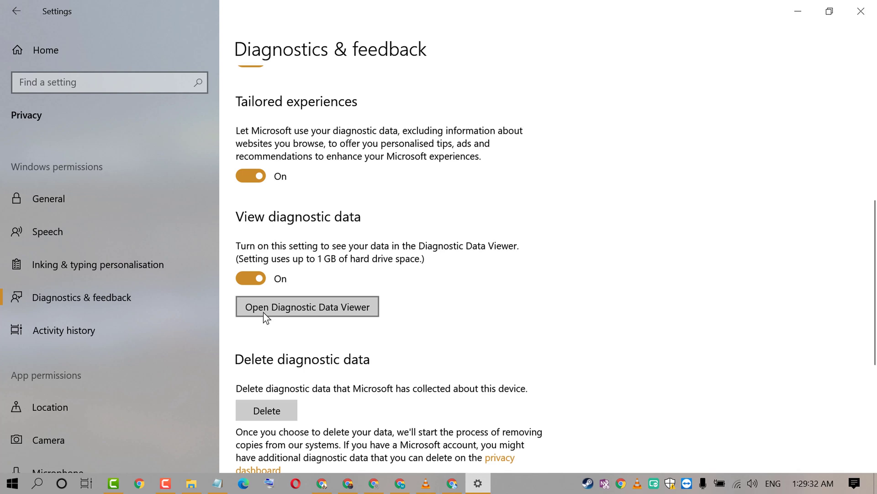
{"action": "mouse_move", "coordinate": [375, 319]}
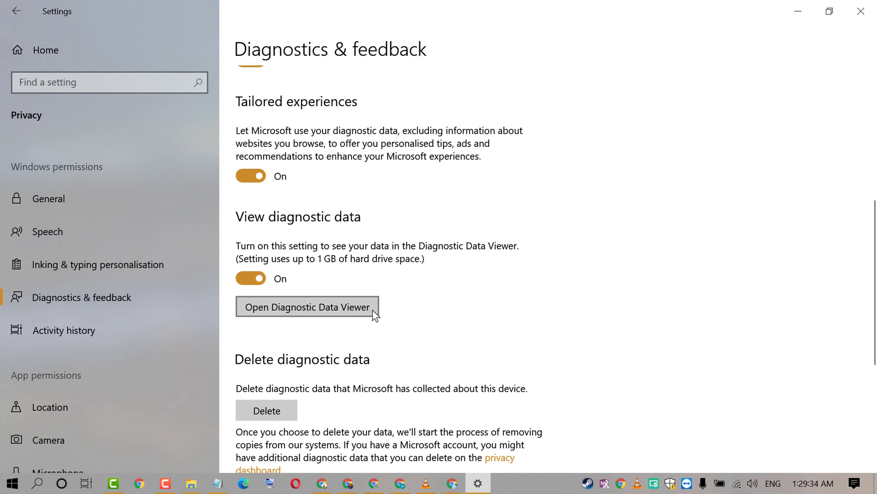
{"action": "mouse_move", "coordinate": [313, 256]}
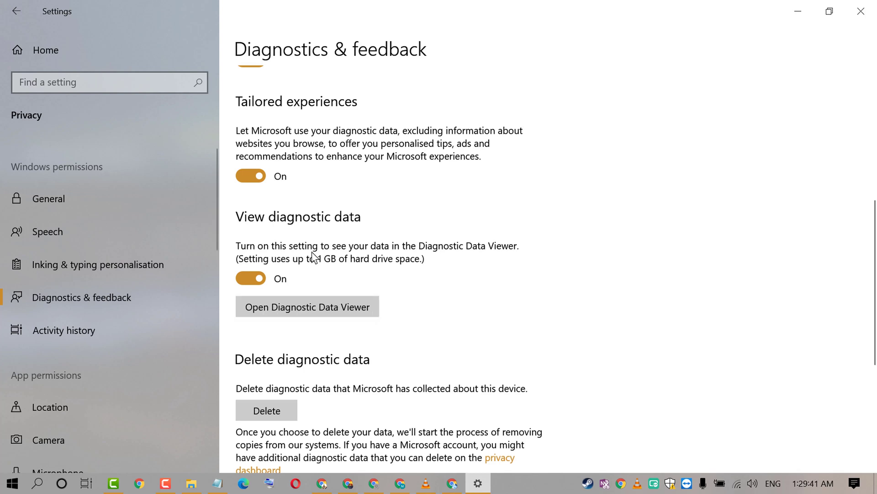
{"action": "mouse_move", "coordinate": [386, 259]}
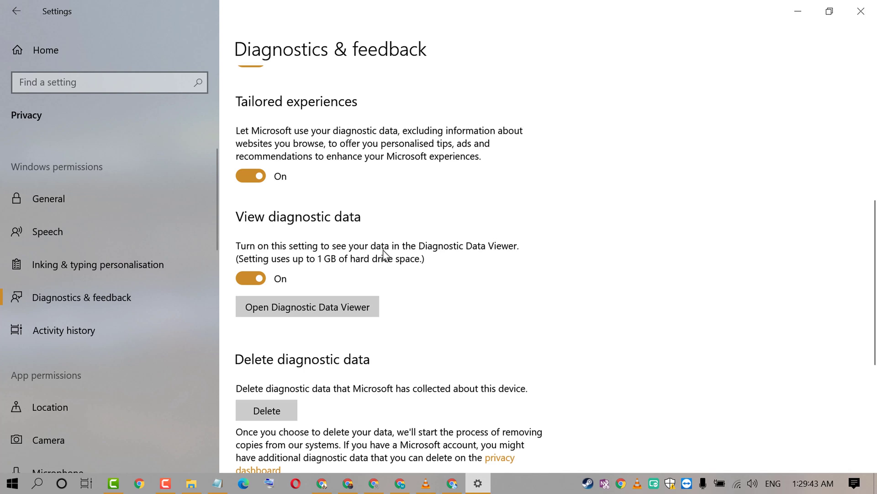
{"action": "mouse_move", "coordinate": [451, 261]}
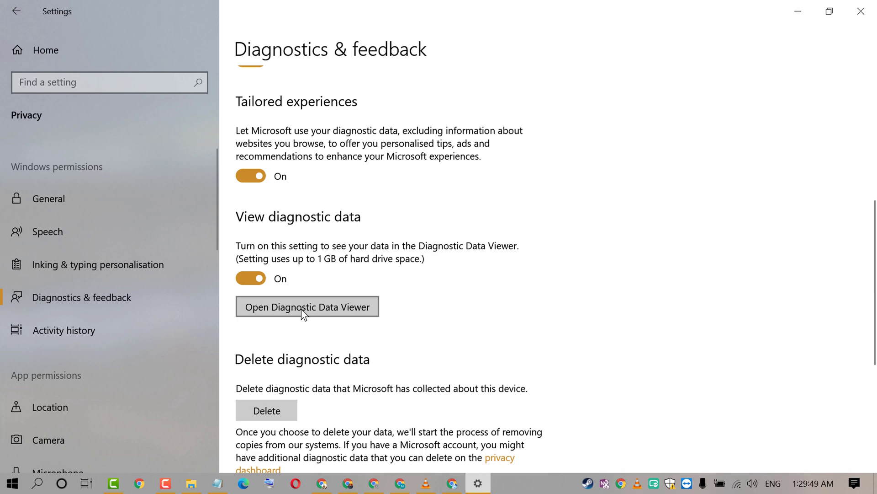
Get the free Diagnostic Data Viewer from the Microsoft Store and launch it
{"action": "left_click", "coordinate": [307, 307]}
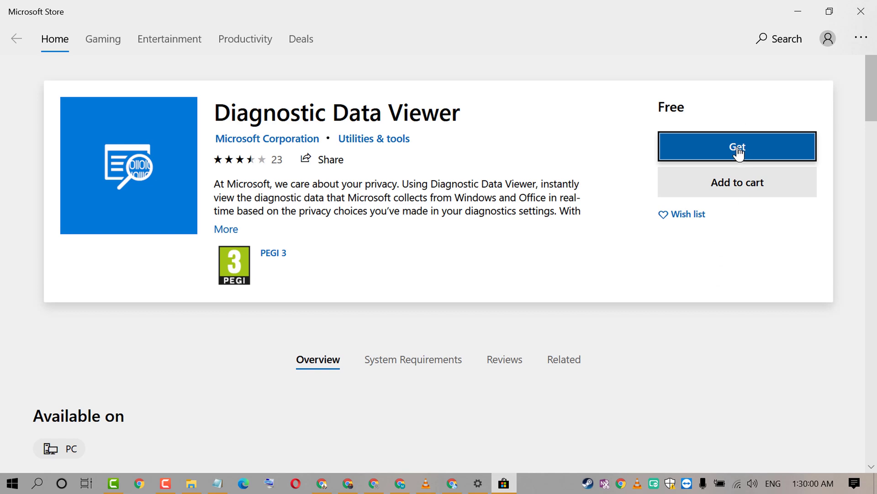
{"action": "left_click", "coordinate": [737, 146]}
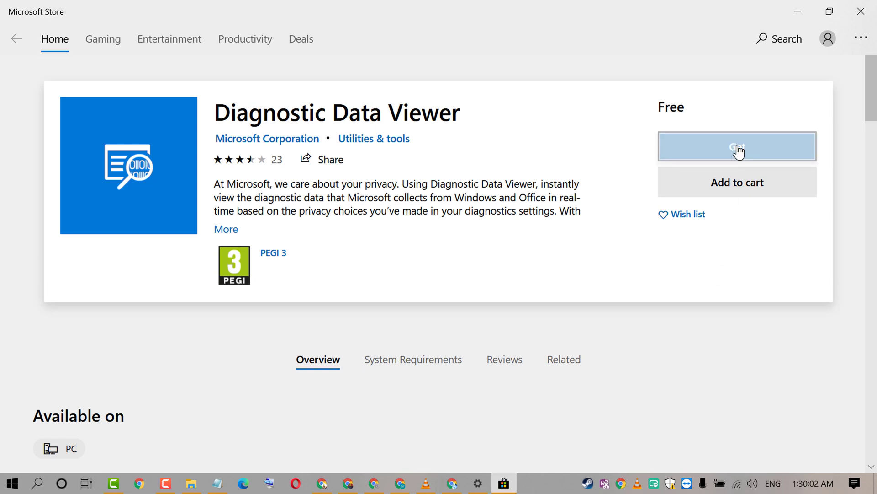
{"action": "left_click", "coordinate": [737, 146]}
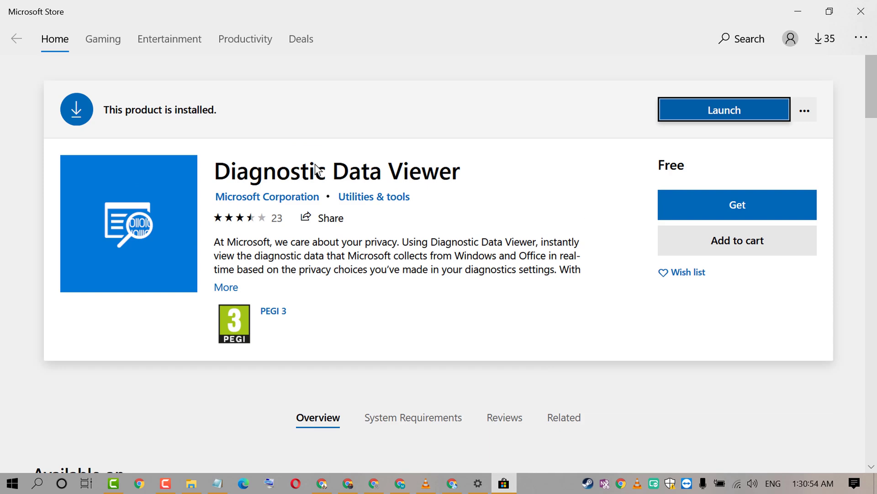
{"action": "left_click", "coordinate": [724, 110]}
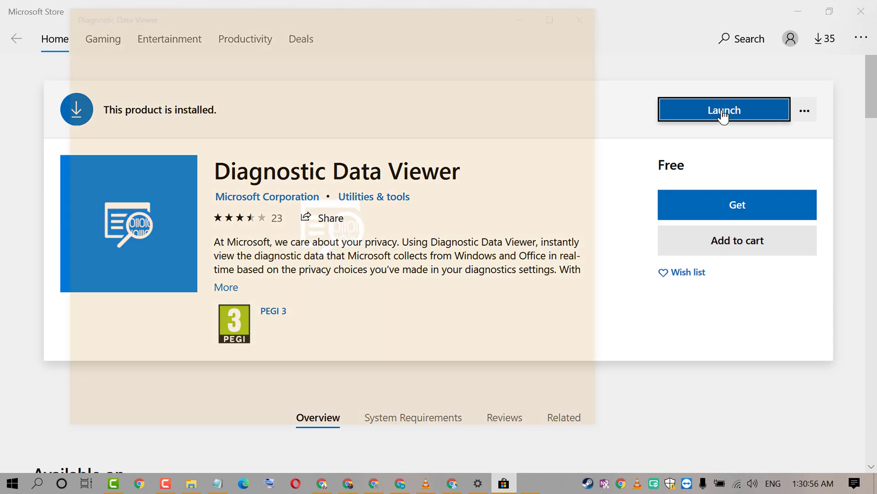
View the problem reports list, then the About your data summary
{"action": "left_click", "coordinate": [724, 109]}
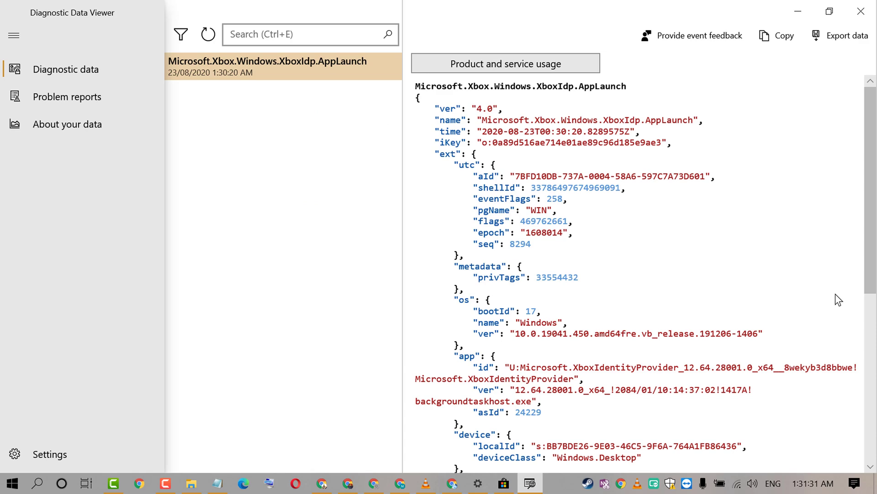
{"action": "mouse_move", "coordinate": [353, 154]}
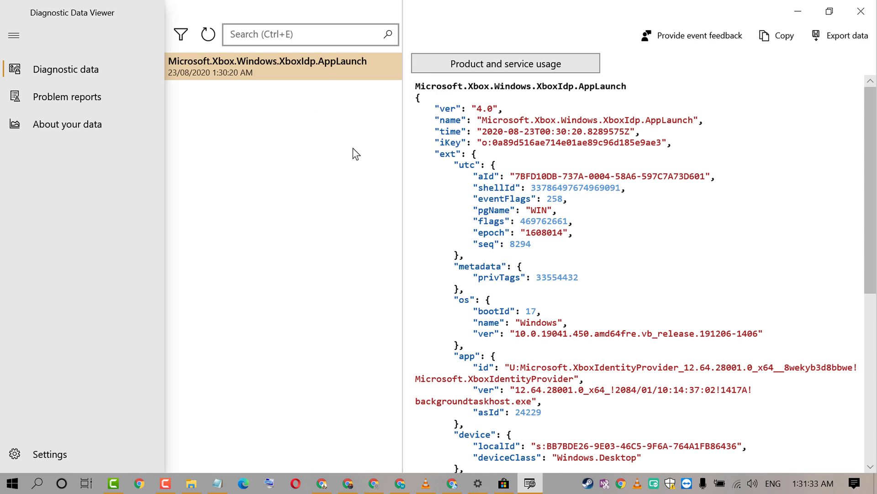
{"action": "left_click_drag", "start_coordinate": [398, 183], "coordinate": [258, 182]}
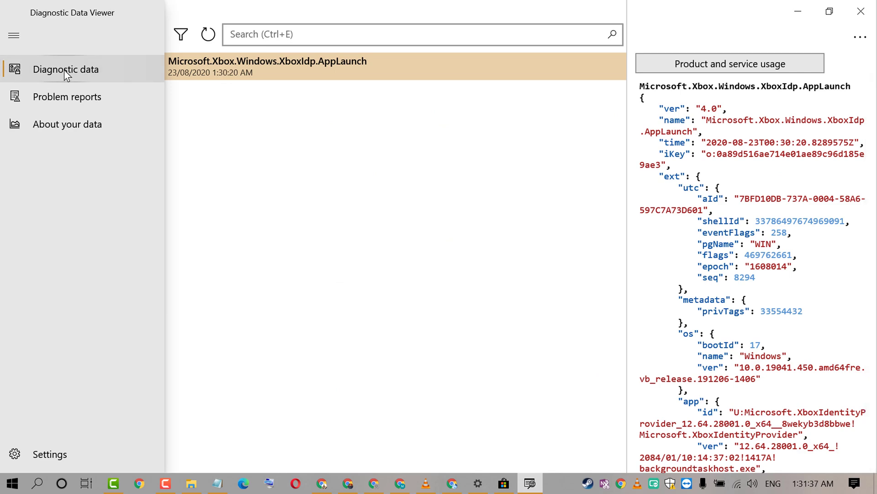
{"action": "mouse_move", "coordinate": [66, 105]}
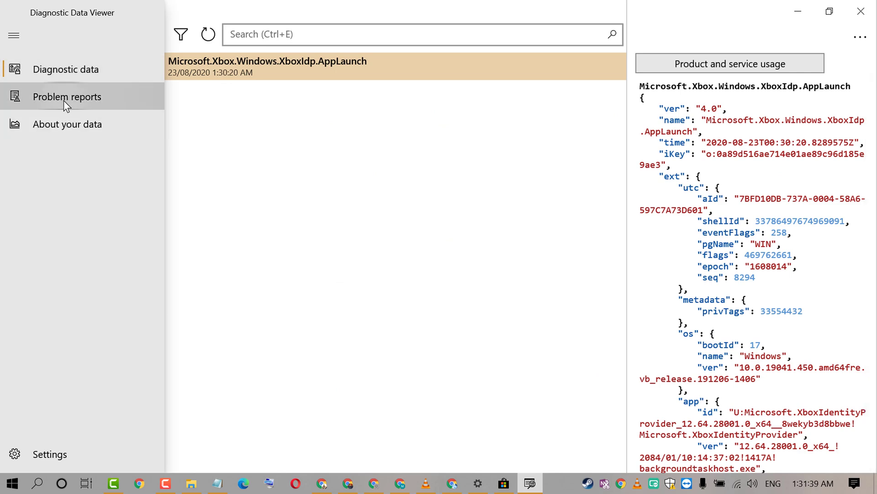
{"action": "left_click", "coordinate": [67, 97]}
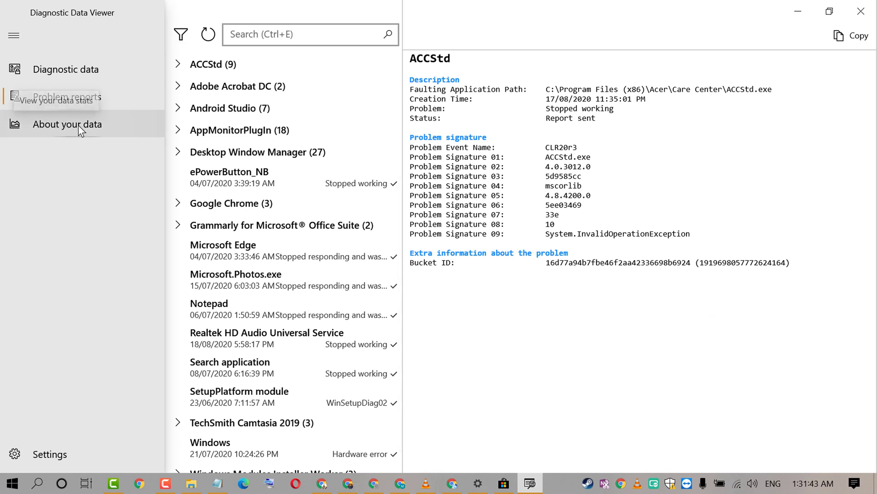
{"action": "left_click", "coordinate": [66, 124]}
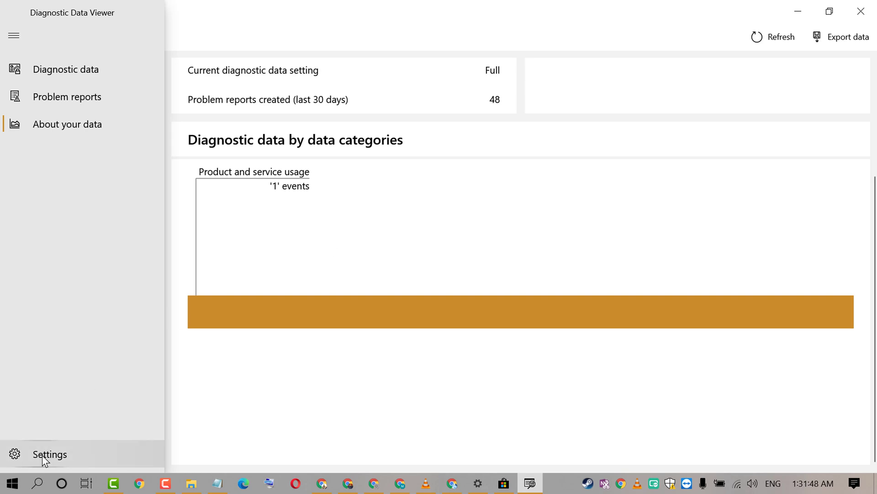
Raise the viewer's storage size capacity to 2 GB and apply it, reaching the Office diagnostics toggle
{"action": "left_click", "coordinate": [49, 454]}
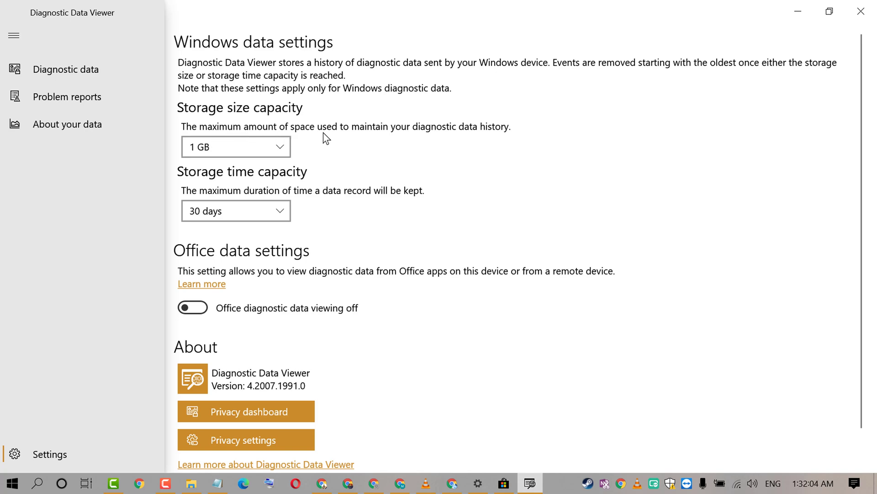
{"action": "mouse_move", "coordinate": [445, 142]}
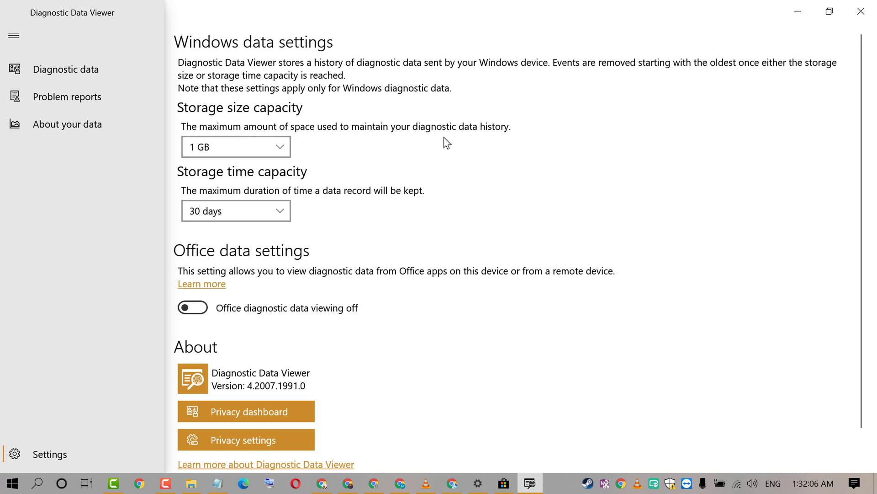
{"action": "mouse_move", "coordinate": [362, 142]}
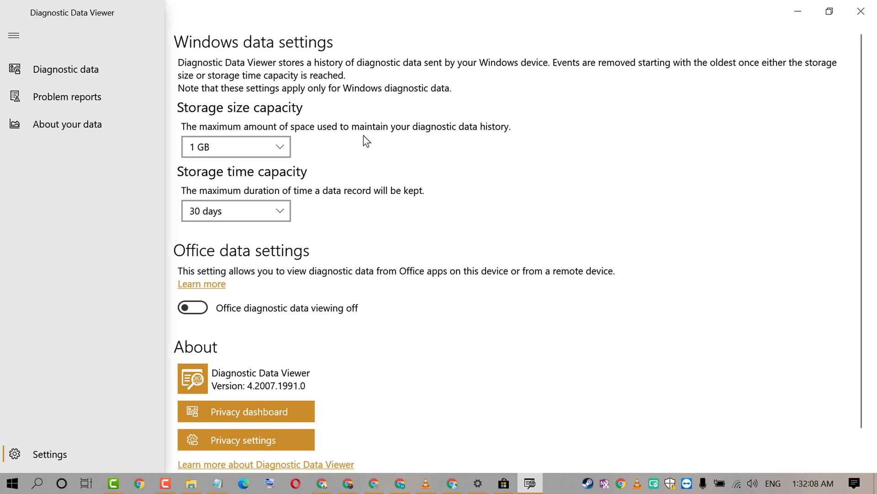
{"action": "left_click", "coordinate": [235, 146]}
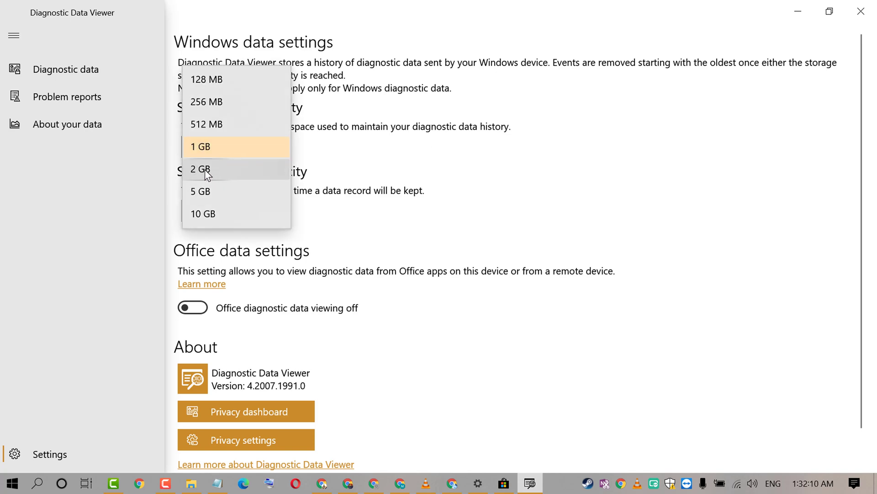
{"action": "left_click", "coordinate": [199, 169]}
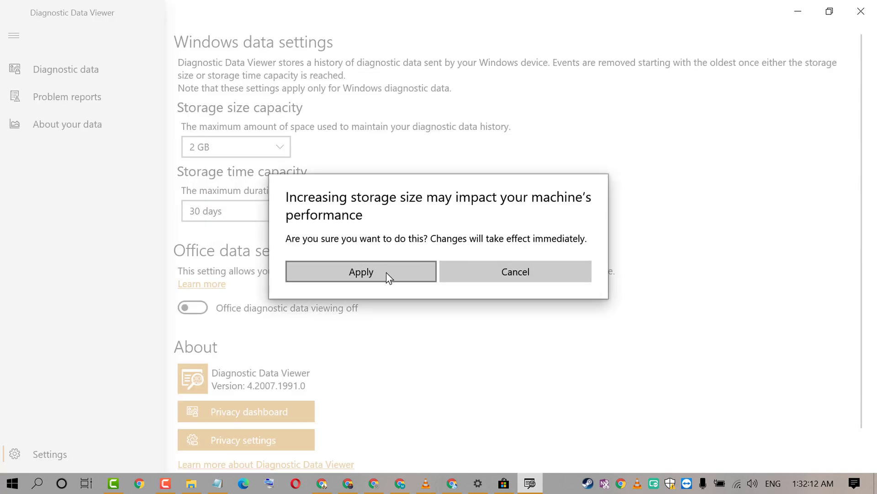
{"action": "left_click", "coordinate": [361, 272]}
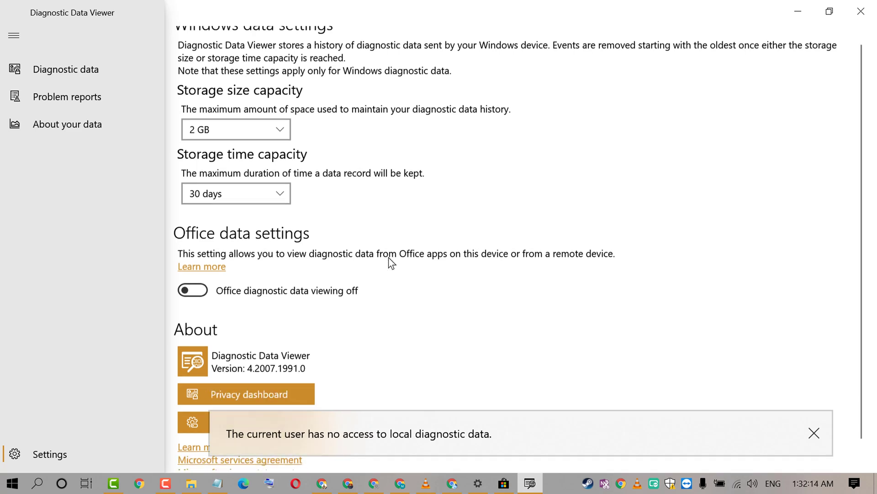
{"action": "scroll", "scroll_direction": "down", "scroll_amount": 3}
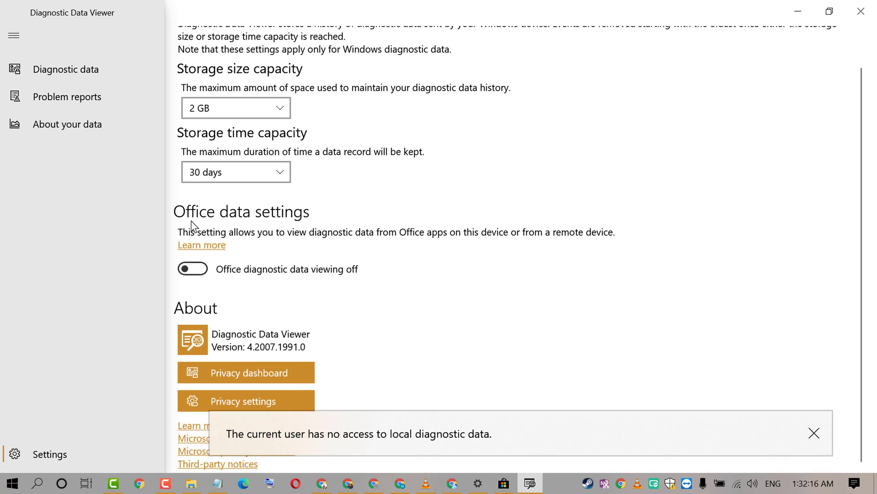
{"action": "mouse_move", "coordinate": [217, 226]}
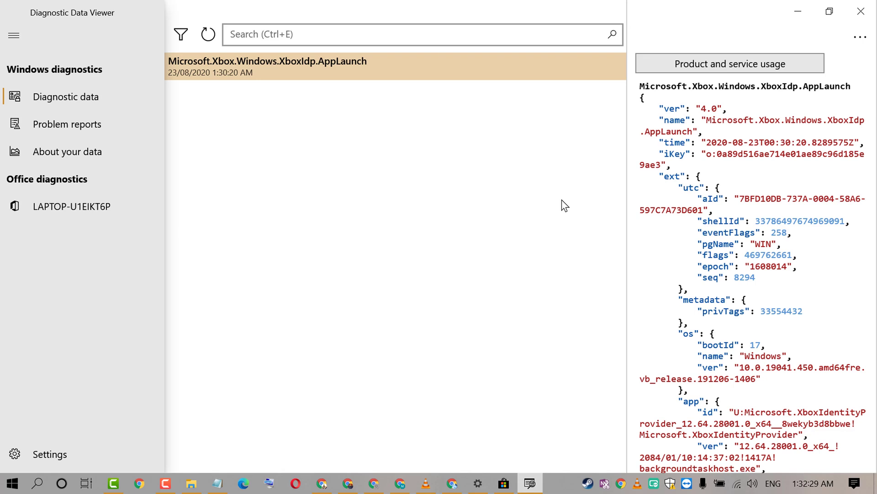
{"action": "mouse_move", "coordinate": [721, 164]}
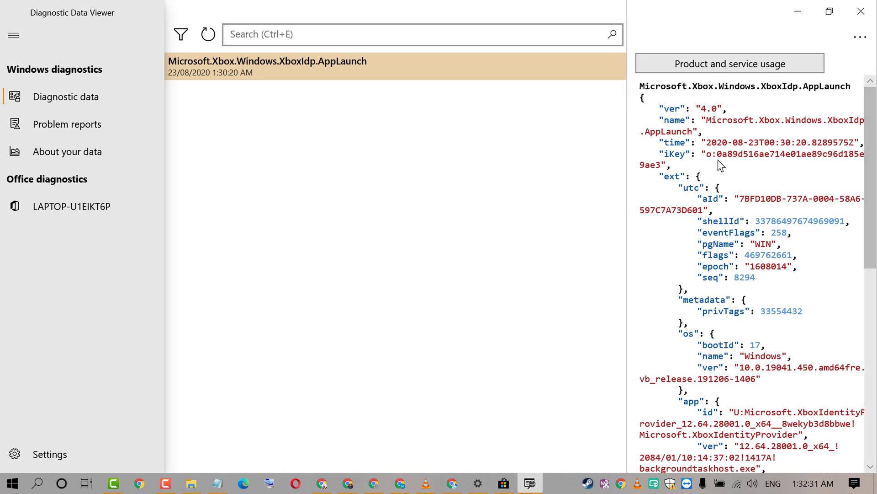
{"action": "mouse_move", "coordinate": [708, 68]}
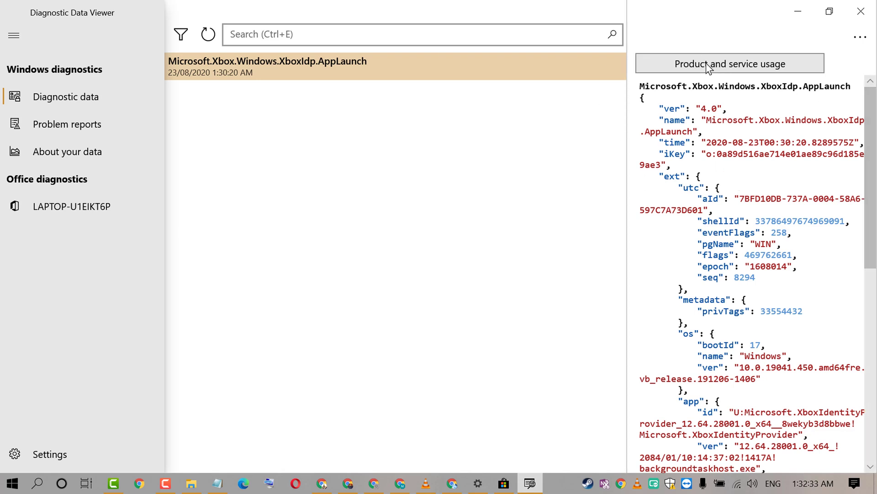
Export the diagnostic data via the ... menu as a CSV named 'data' in Documents
{"action": "left_click", "coordinate": [859, 33]}
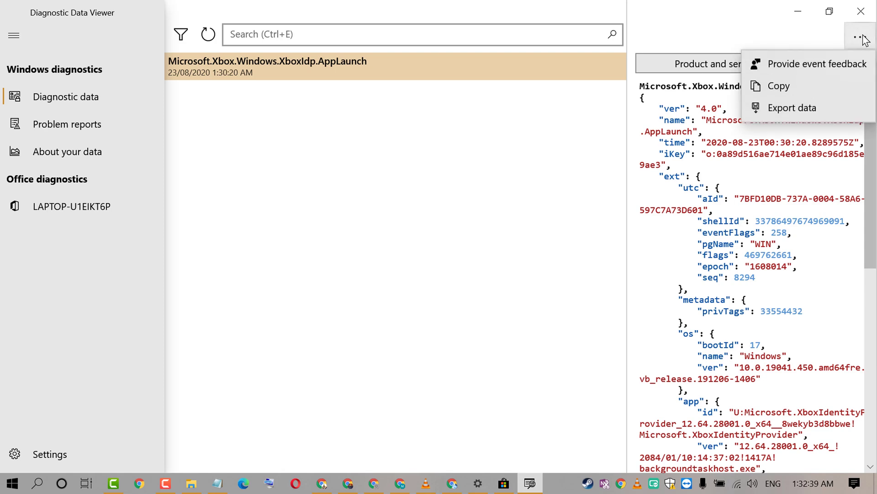
{"action": "mouse_move", "coordinate": [792, 108]}
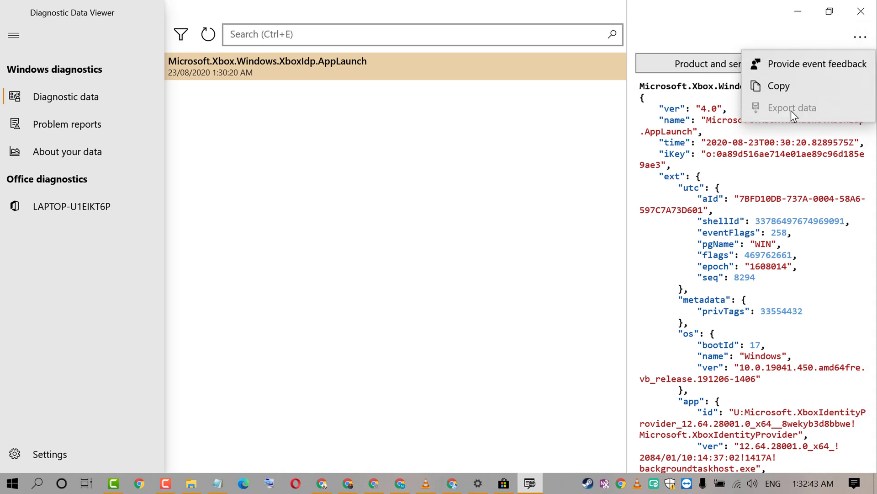
{"action": "left_click", "coordinate": [791, 108]}
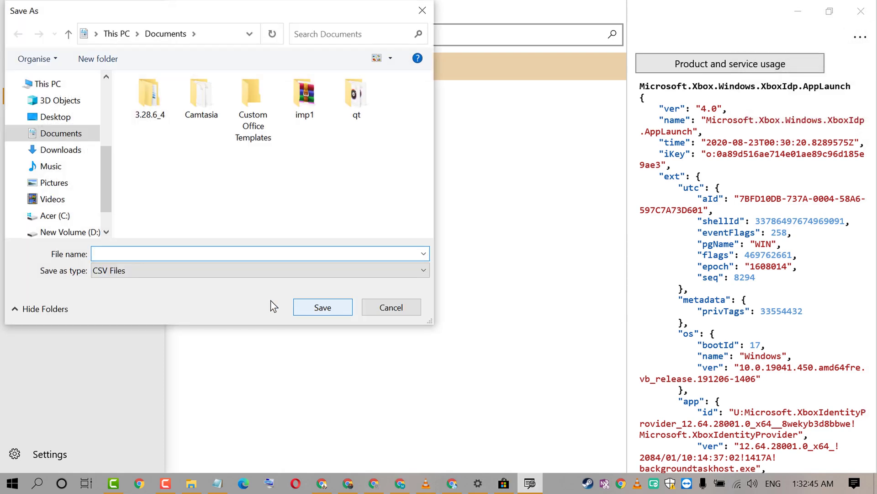
{"action": "type", "text": "d"}
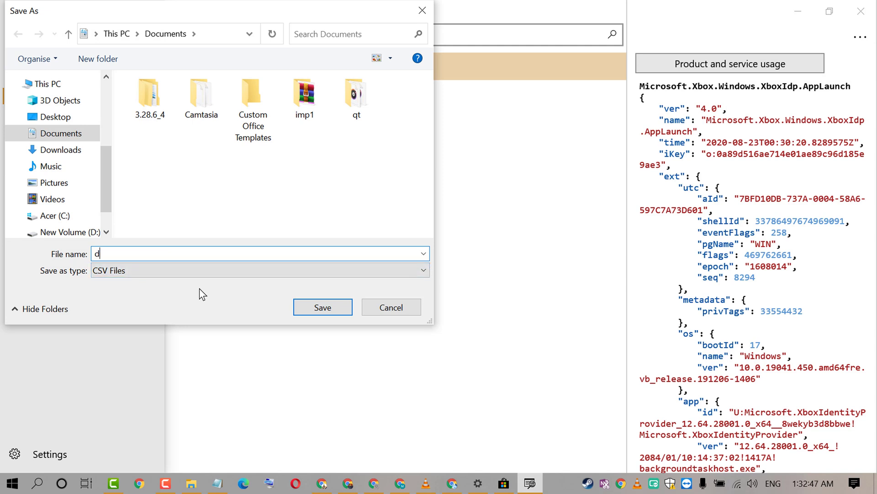
{"action": "type", "text": "ata"}
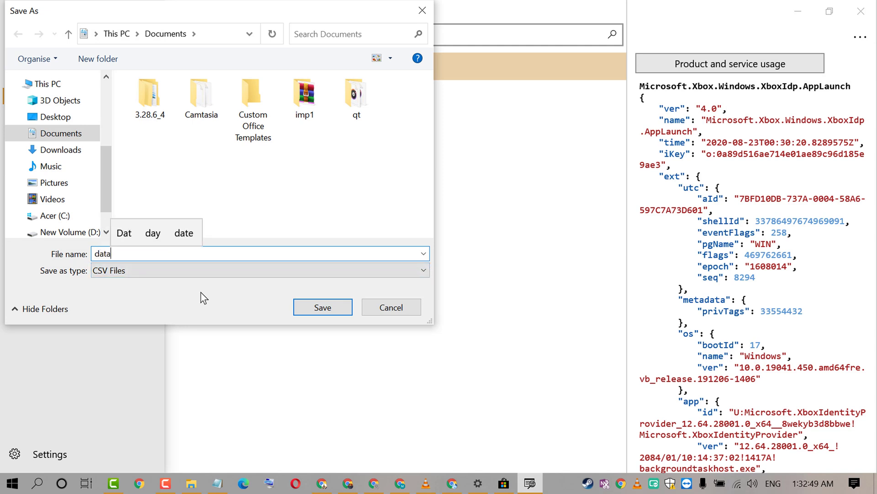
{"action": "left_click", "coordinate": [323, 307]}
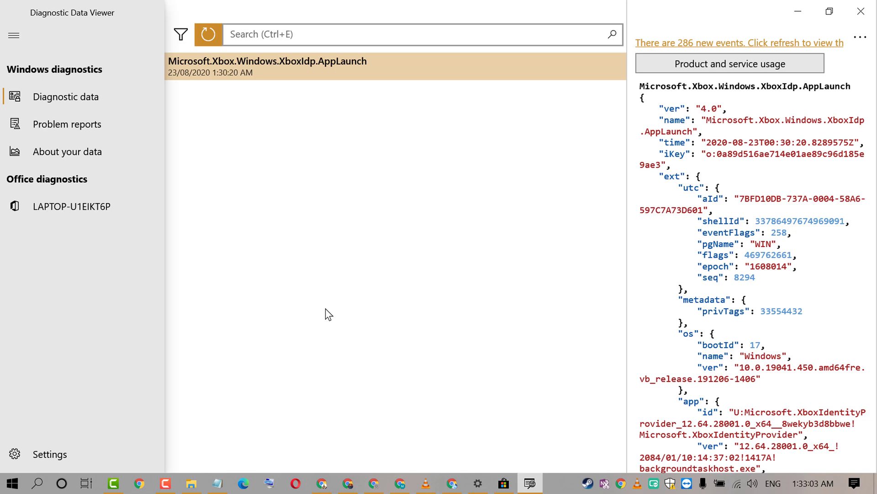
{"action": "mouse_move", "coordinate": [328, 310]}
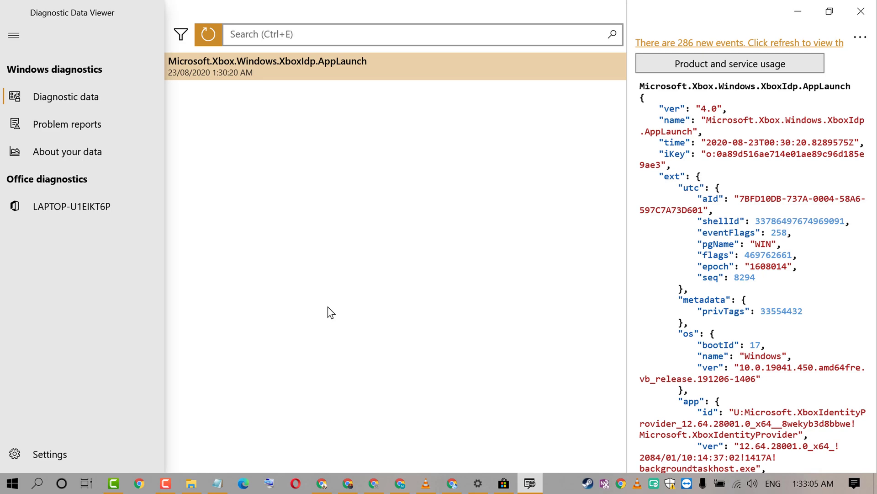